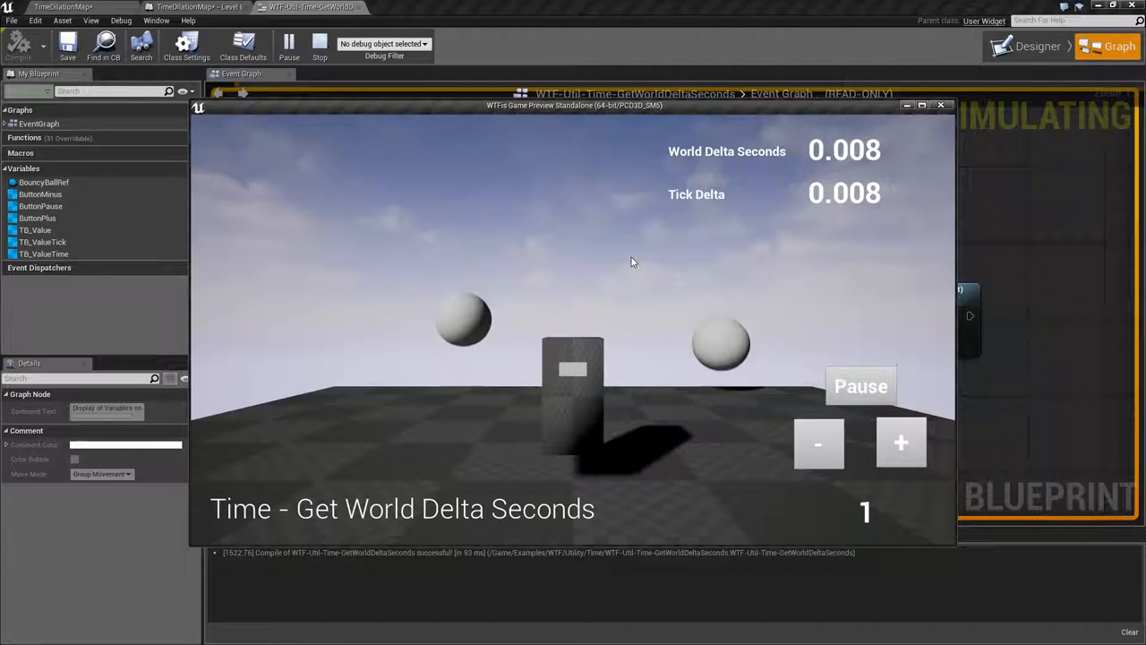
{"action": "mouse_move", "coordinate": [558, 261]}
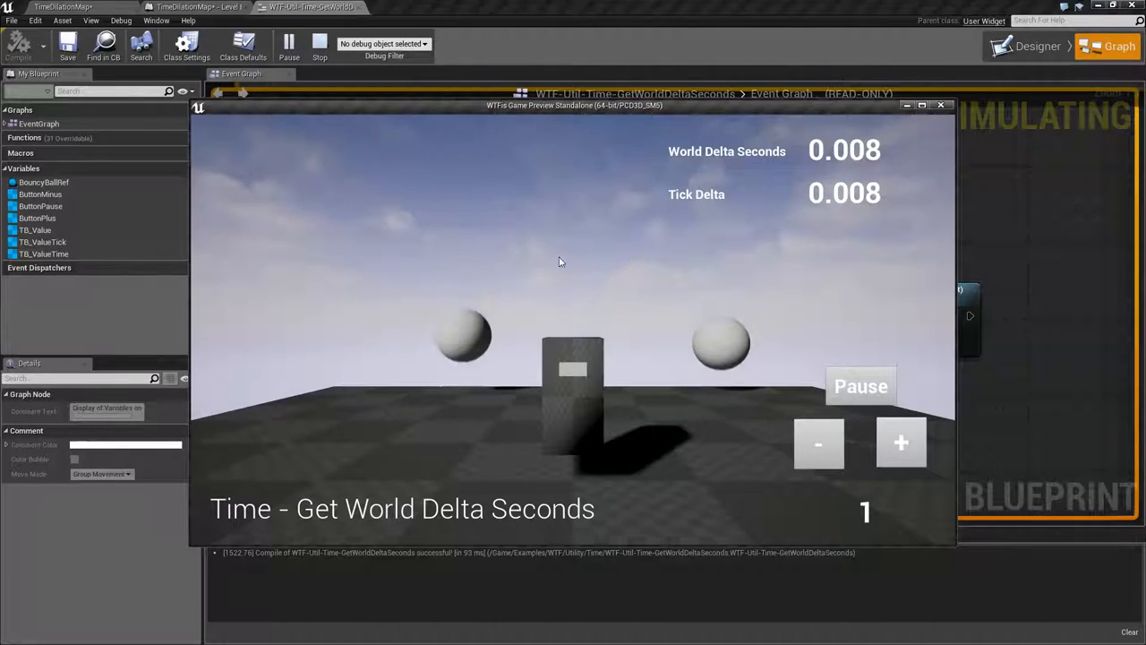
{"action": "mouse_move", "coordinate": [505, 275]}
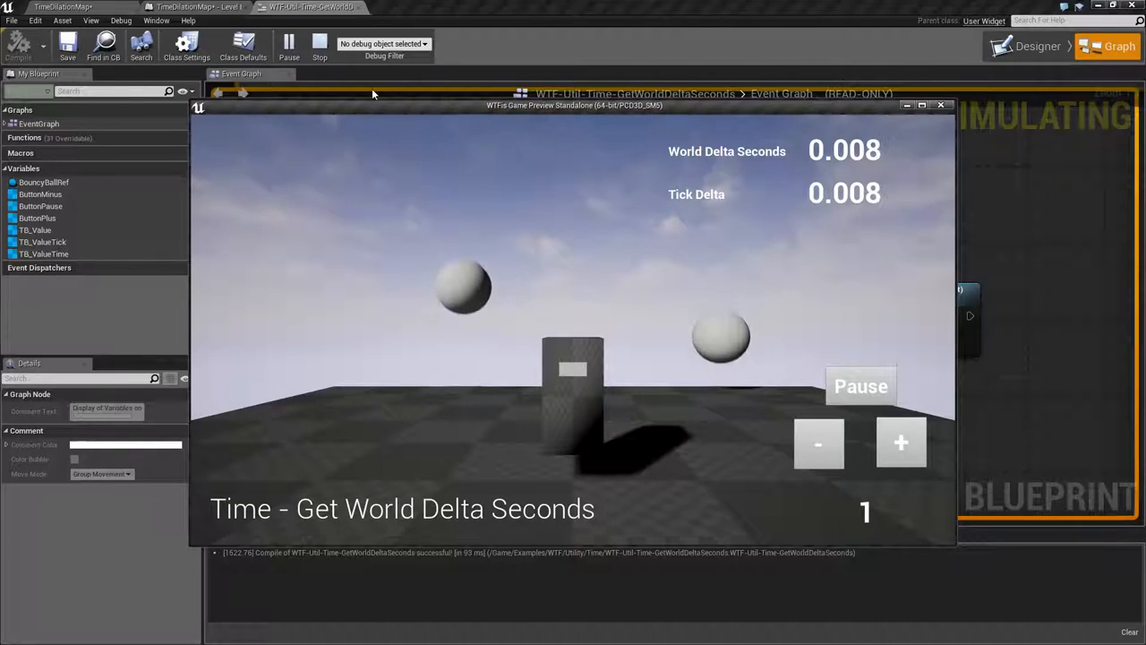
Stop the preview and look up the Get World Delta Seconds node in the Event Graph
{"action": "left_click", "coordinate": [319, 47]}
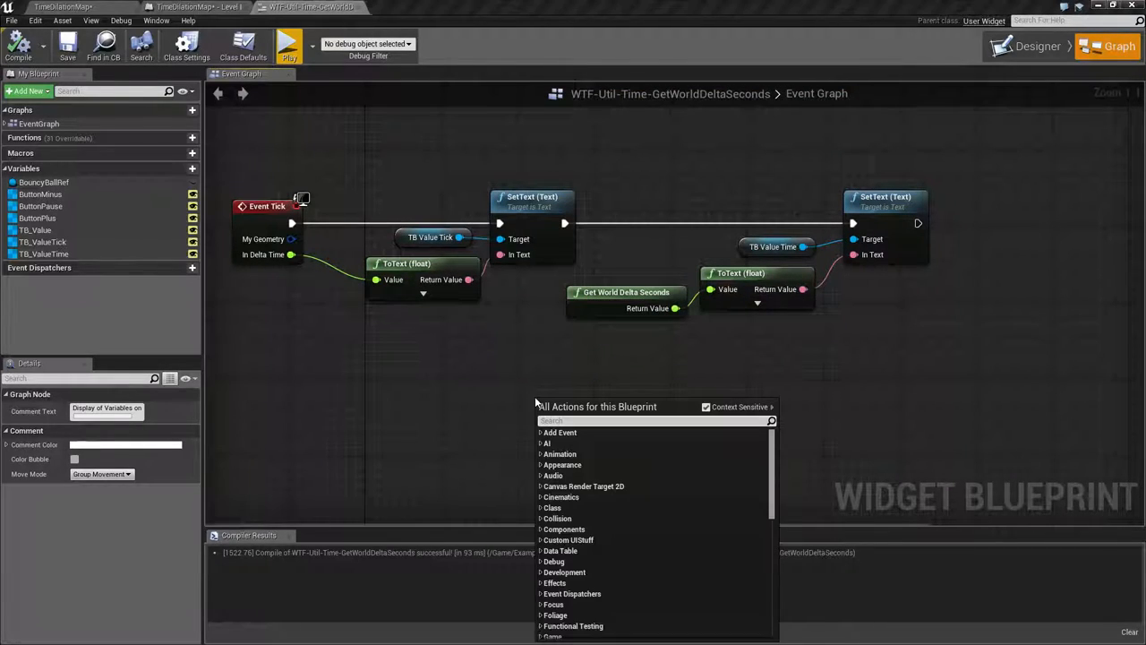
{"action": "type", "text": "get world"}
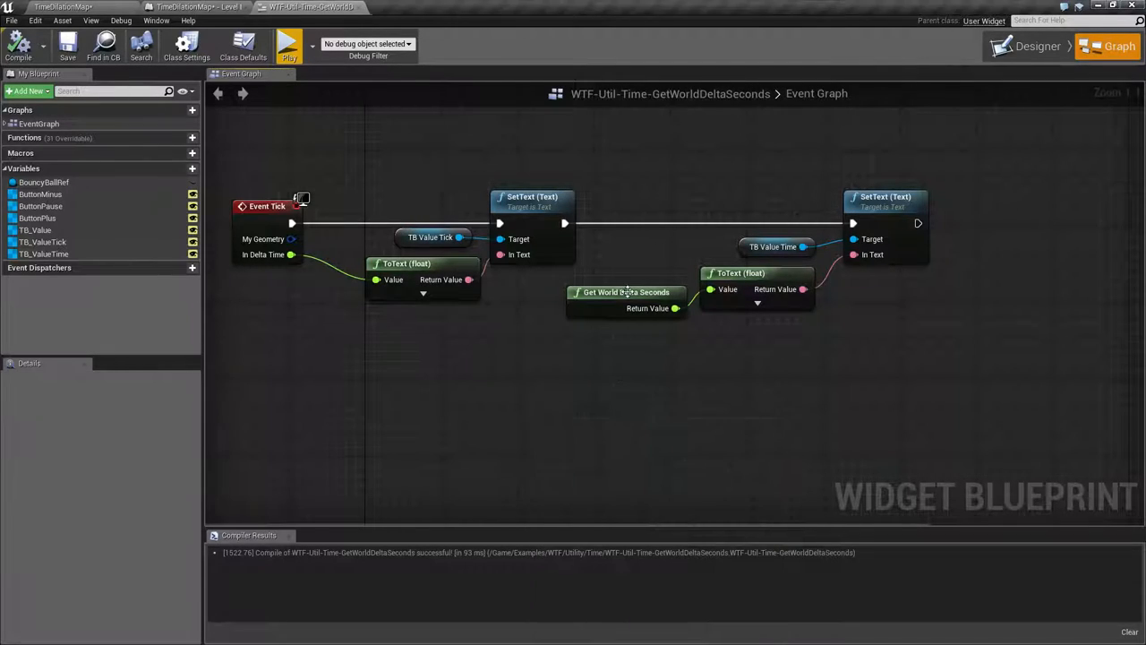
{"action": "mouse_move", "coordinate": [627, 292]}
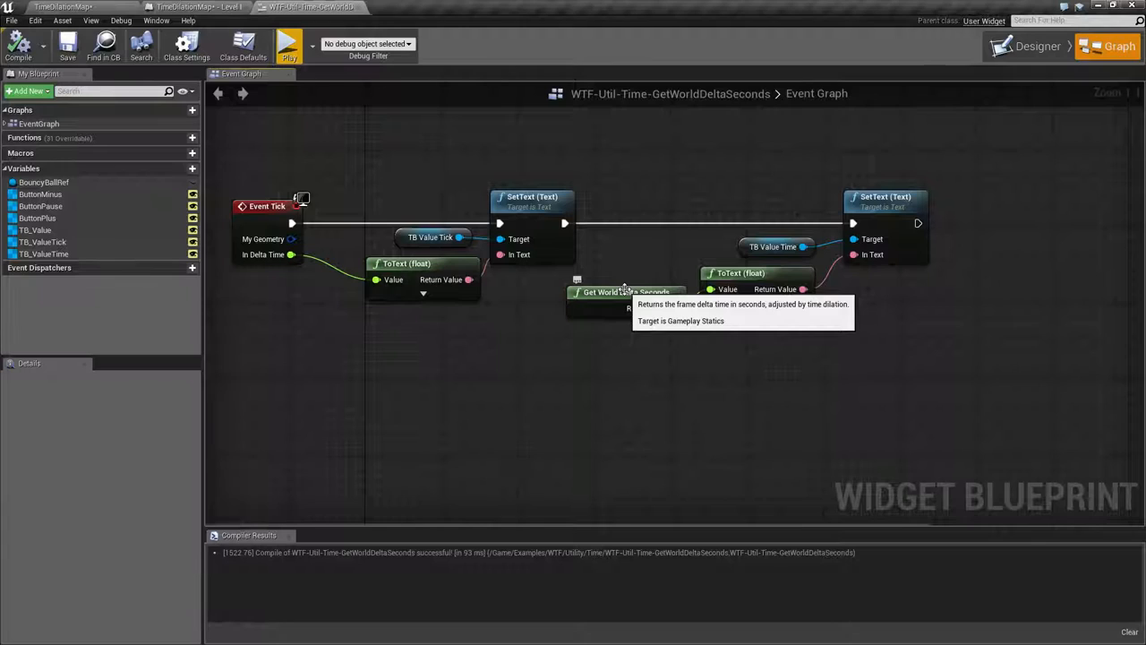
{"action": "mouse_move", "coordinate": [285, 43]}
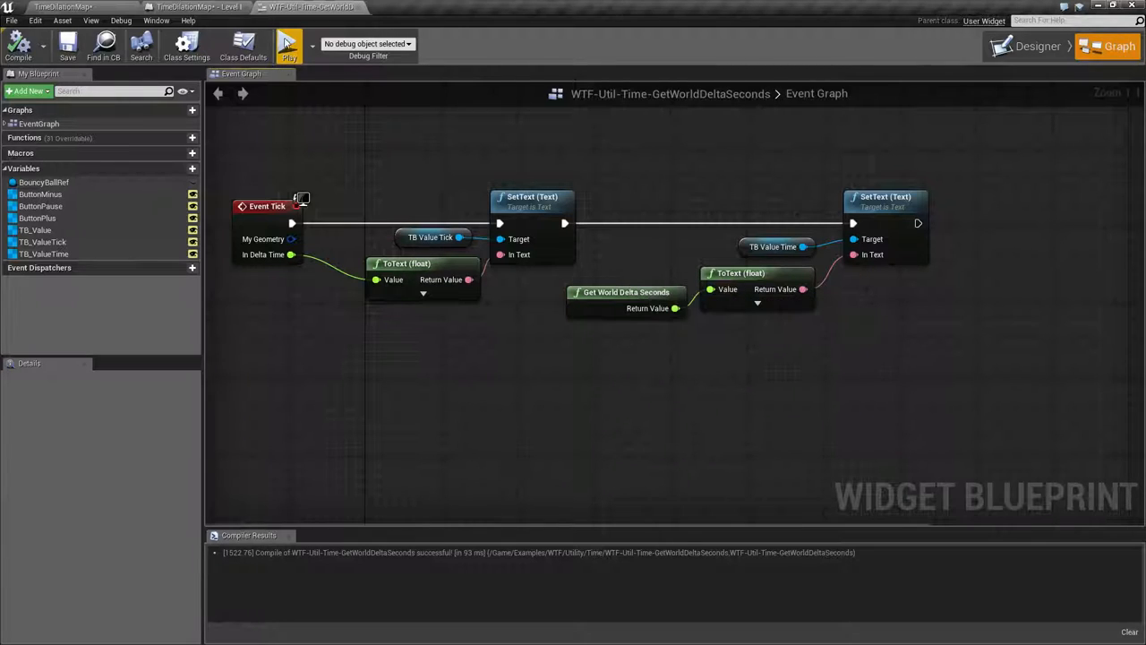
Start the Standalone game preview showing both delta readouts at 0.008
{"action": "left_click", "coordinate": [288, 46]}
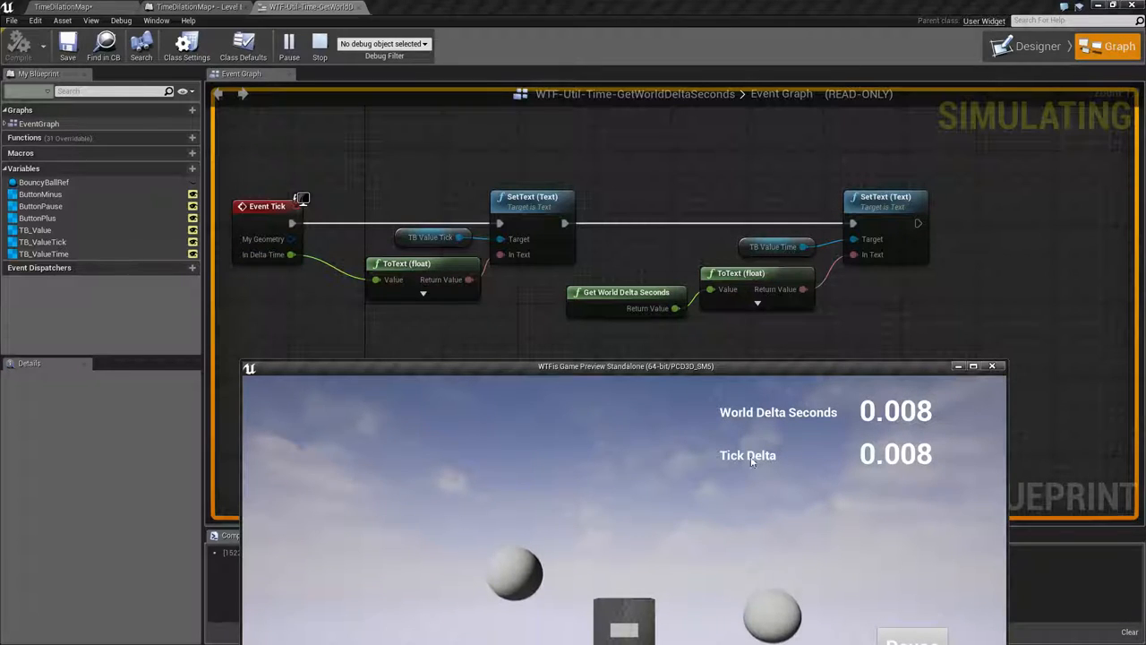
{"action": "mouse_move", "coordinate": [931, 455]}
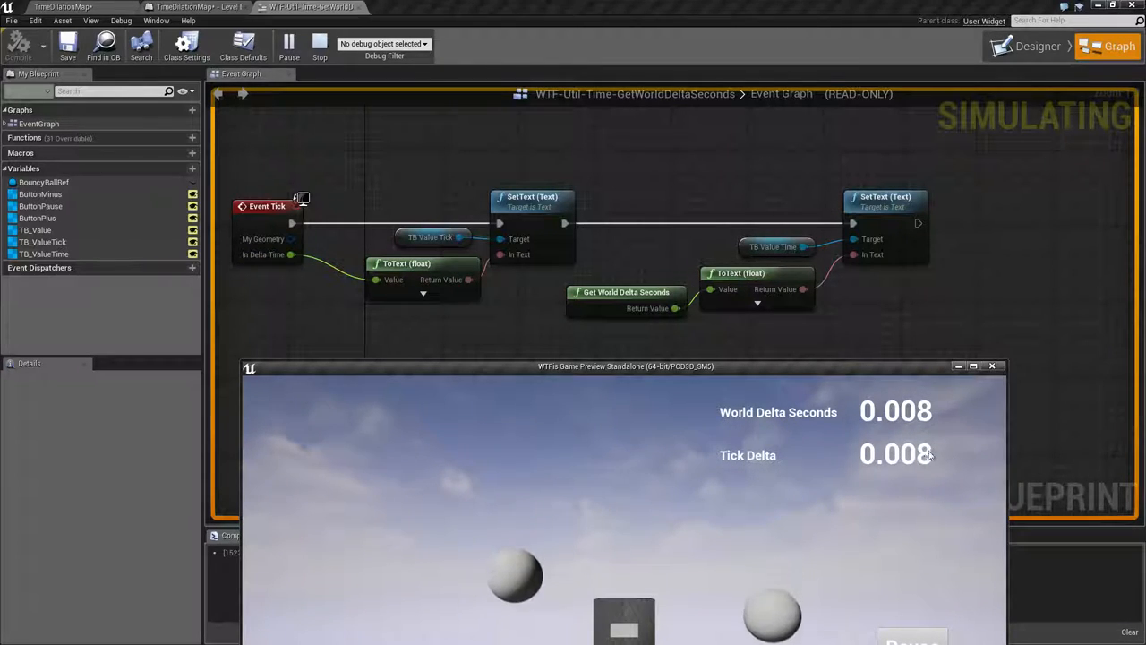
{"action": "mouse_move", "coordinate": [863, 398]}
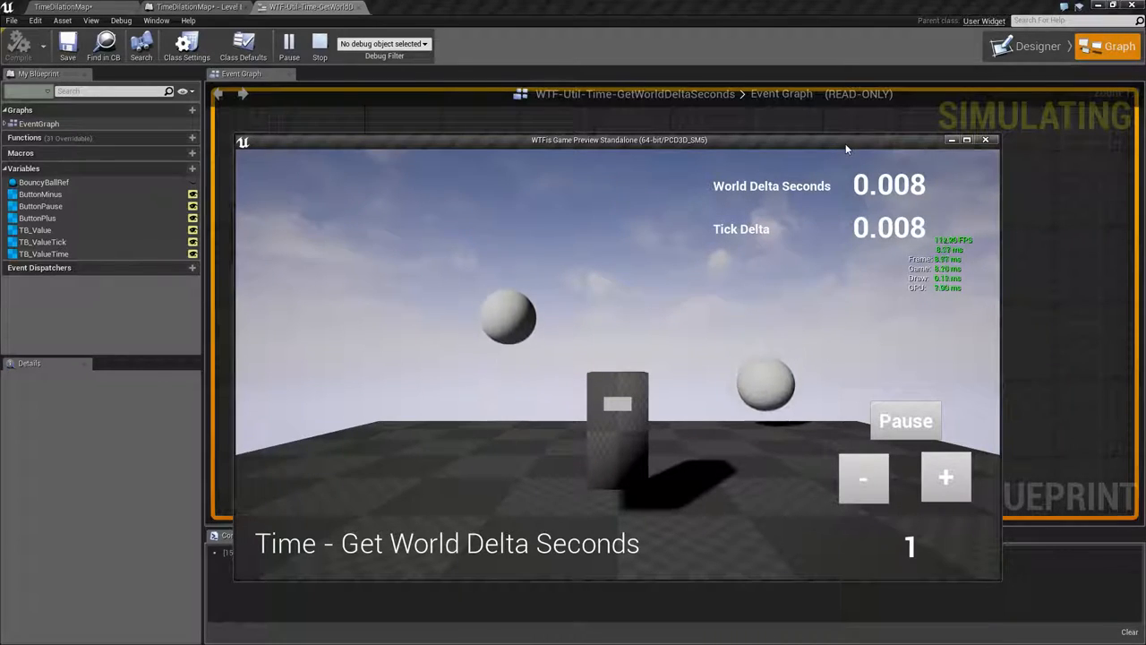
Limit the frame rate via the console command t.MaxFPS 30, raising both deltas to about 0.033
{"action": "type", "text": "t.MaxFPS"}
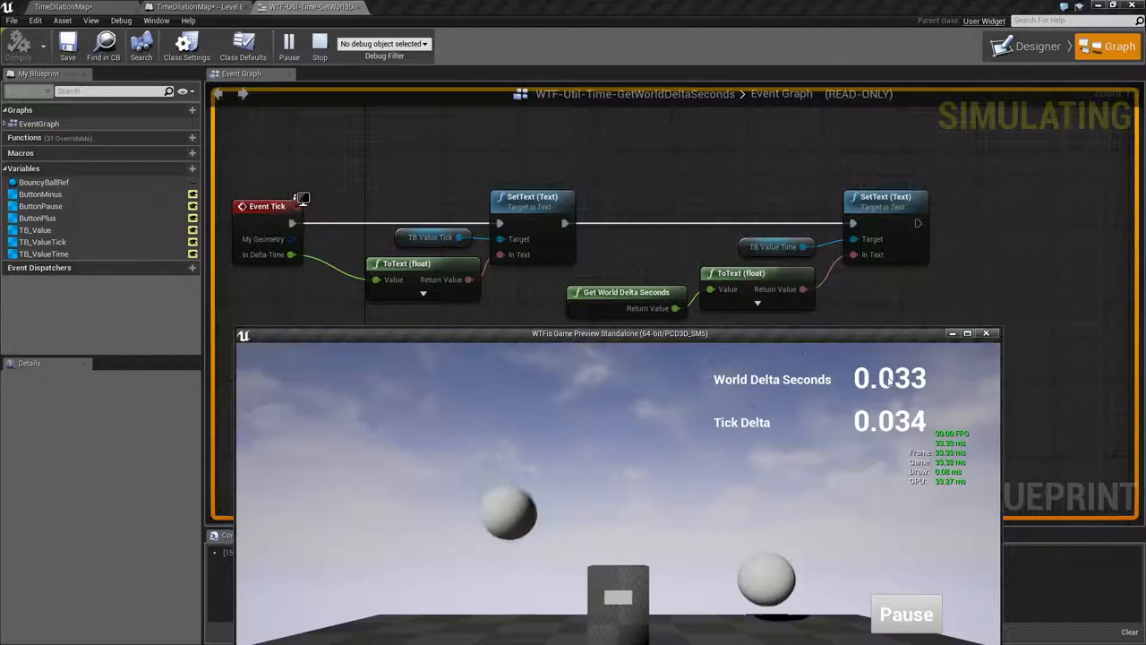
{"action": "mouse_move", "coordinate": [612, 308]}
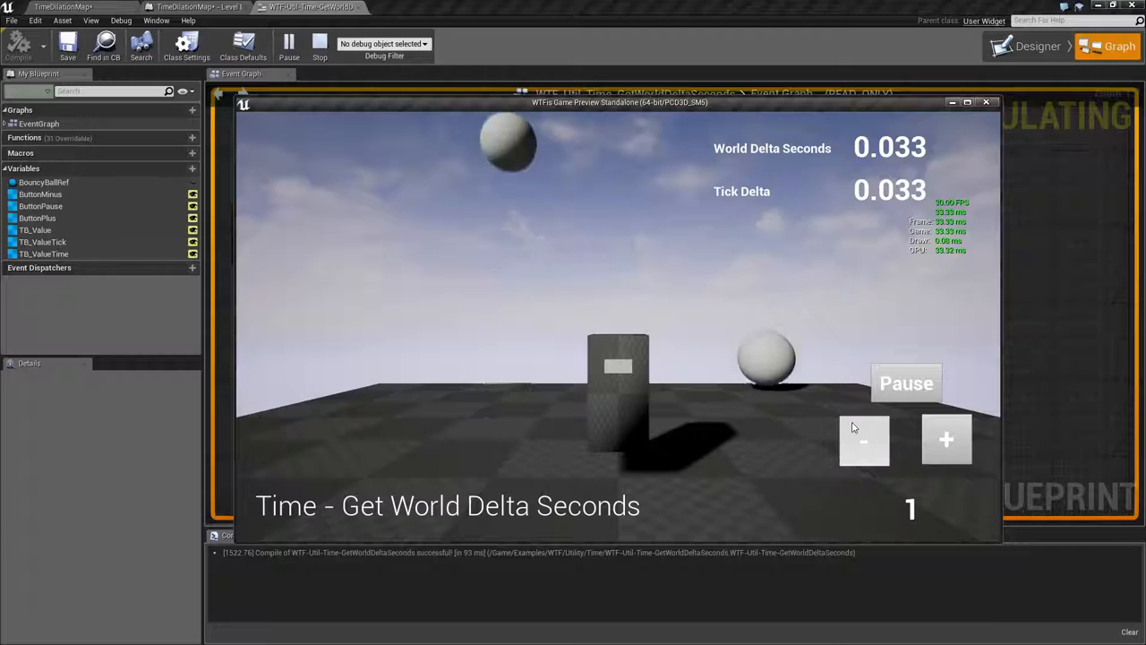
Lower time dilation through 0.5 and 0.1 to 0, so World Delta Seconds reads 0
{"action": "left_click", "coordinate": [863, 438]}
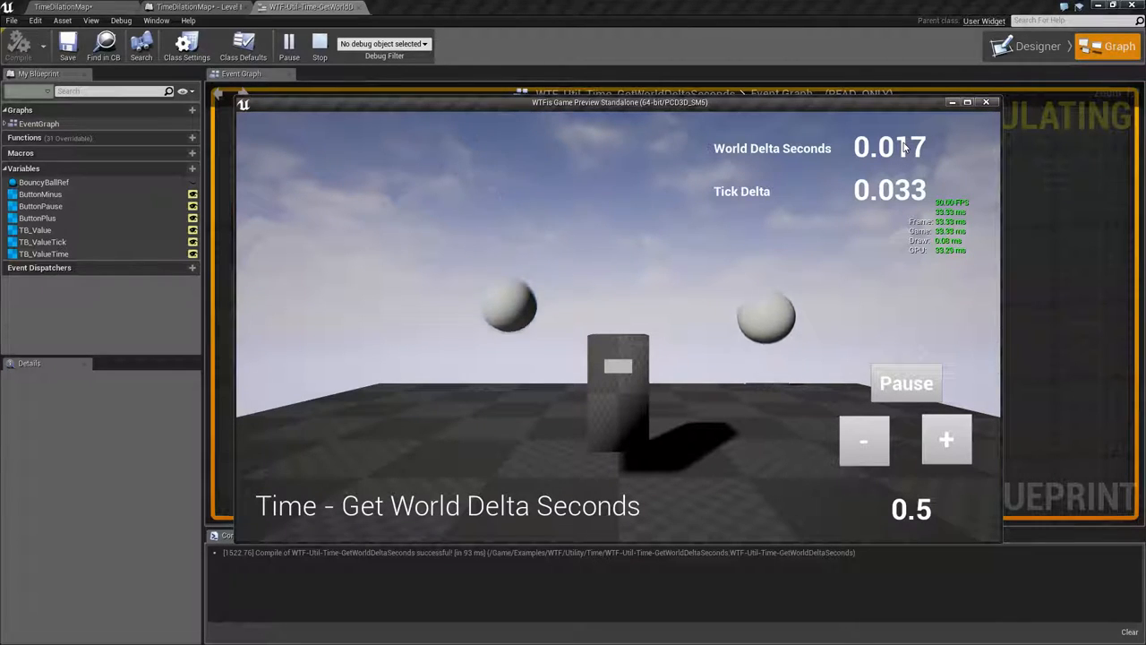
{"action": "left_click", "coordinate": [863, 441]}
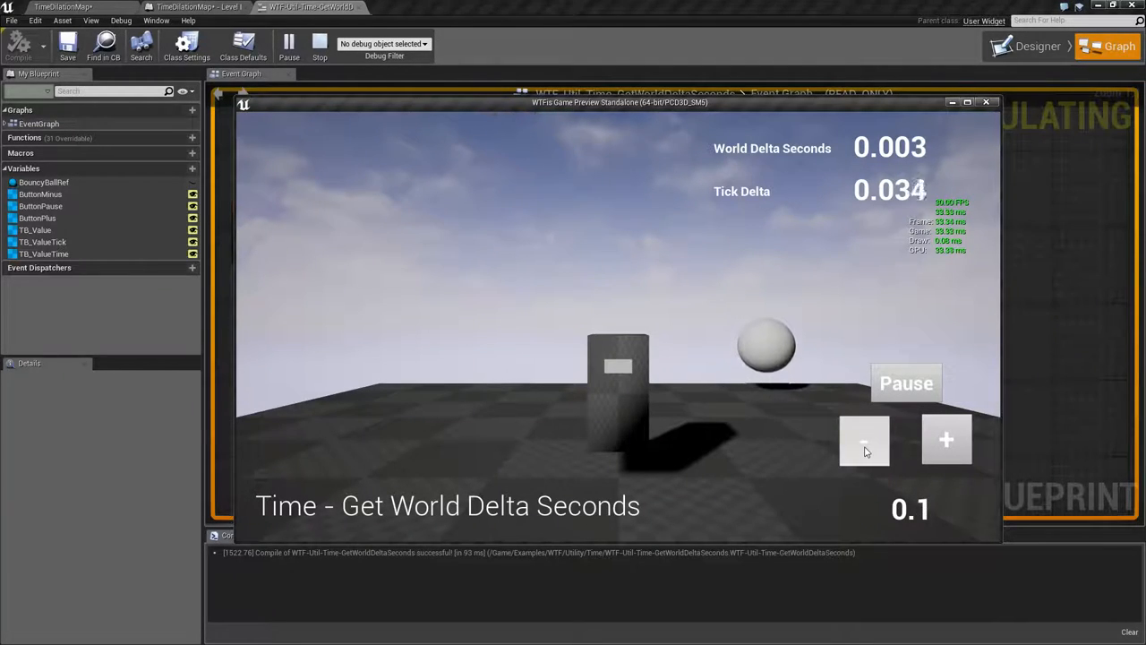
{"action": "left_click", "coordinate": [863, 439]}
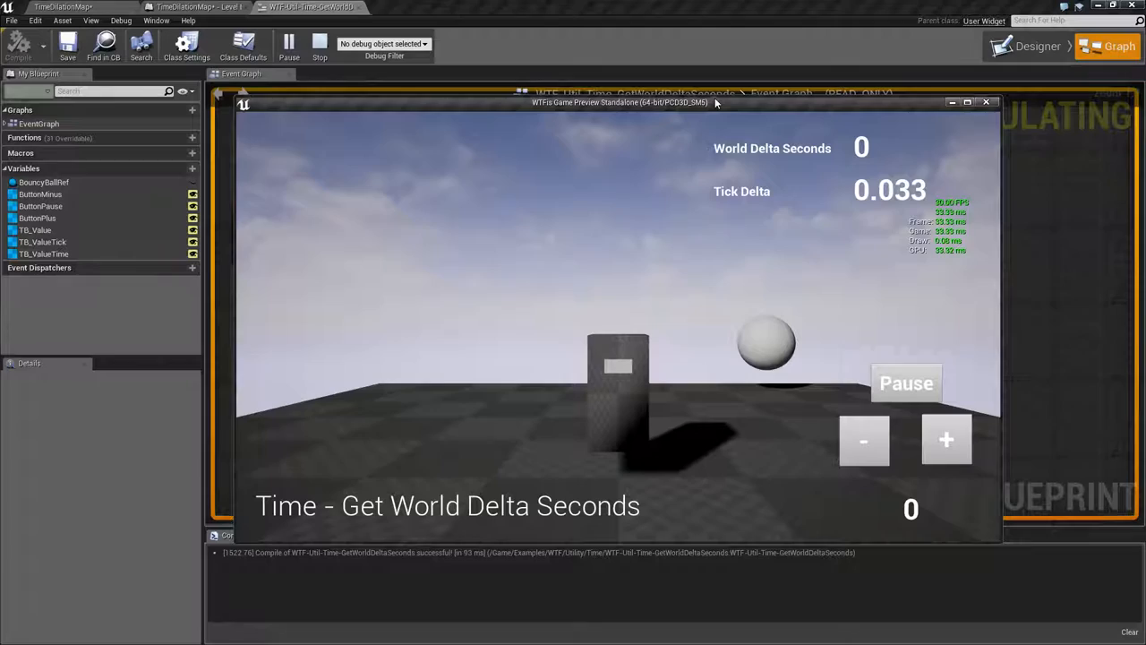
{"action": "left_click_drag", "start_coordinate": [620, 101], "coordinate": [620, 355]}
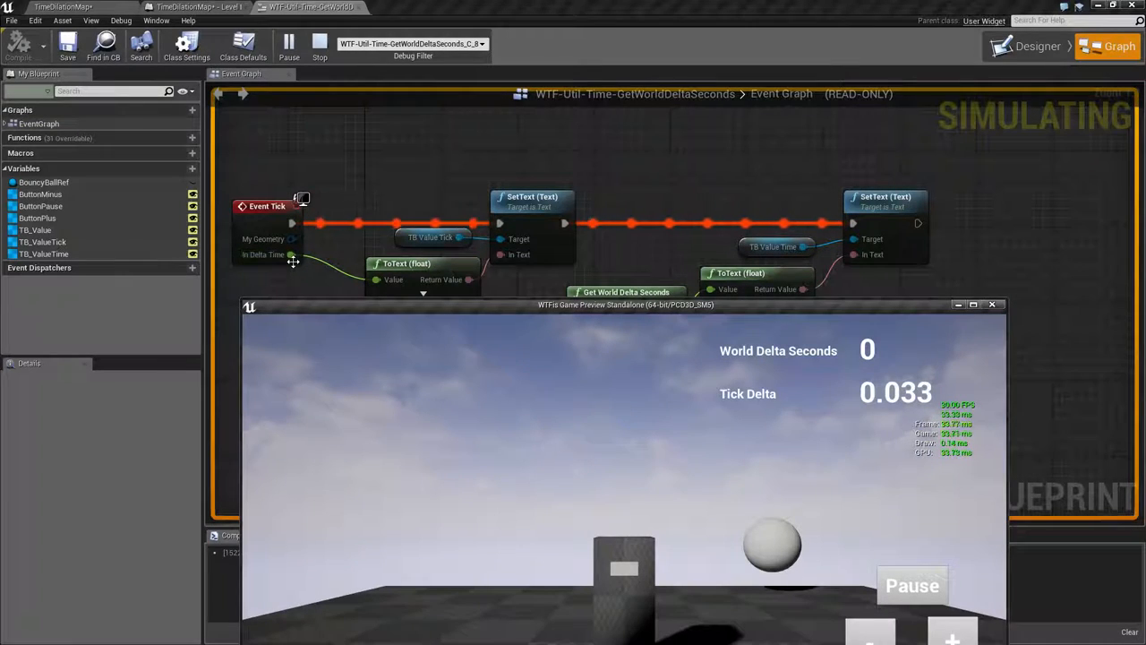
{"action": "mouse_move", "coordinate": [805, 349]}
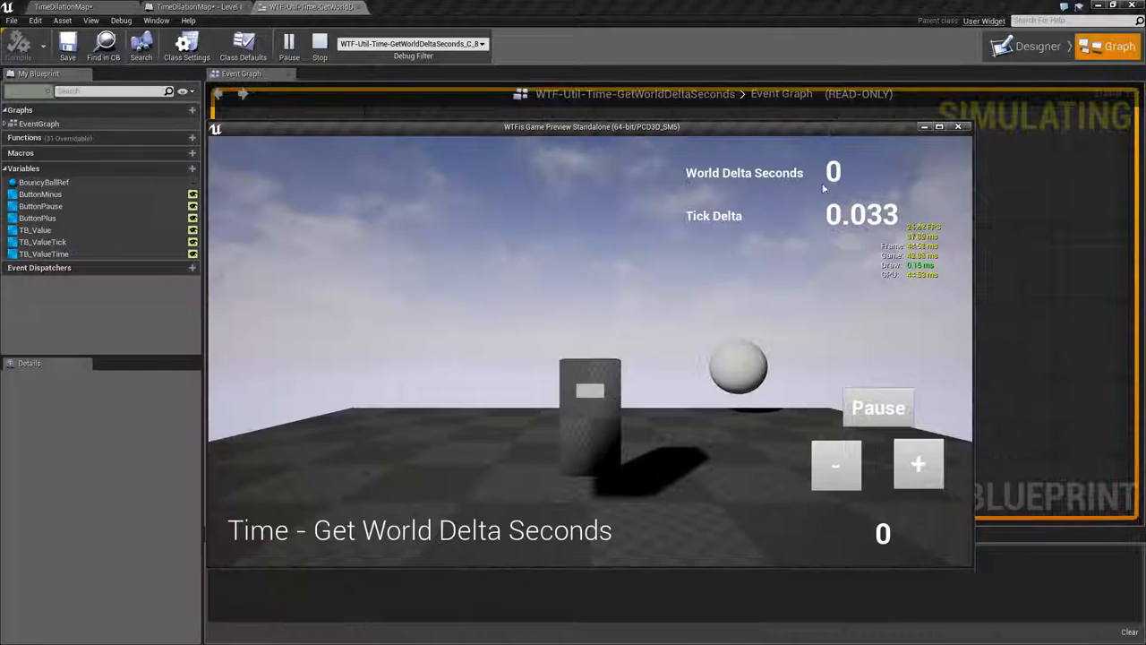
Raise time dilation through 0.4, 0.8 and 1 up to 2, pushing World Delta Seconds to 0.067
{"action": "left_click", "coordinate": [917, 463]}
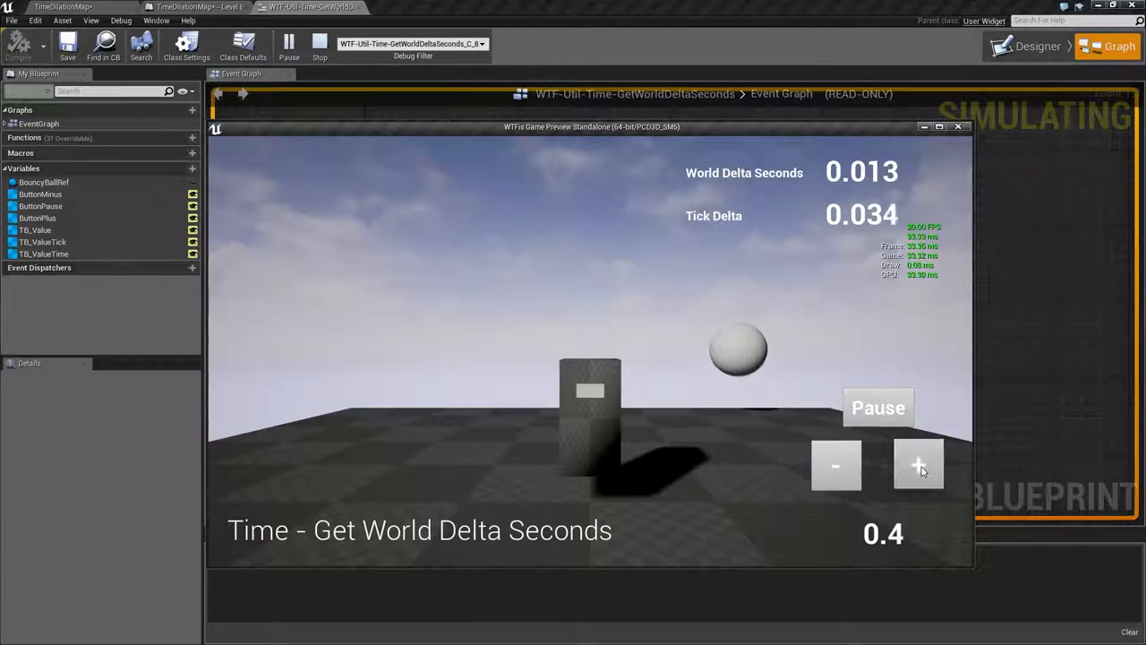
{"action": "left_click", "coordinate": [916, 466]}
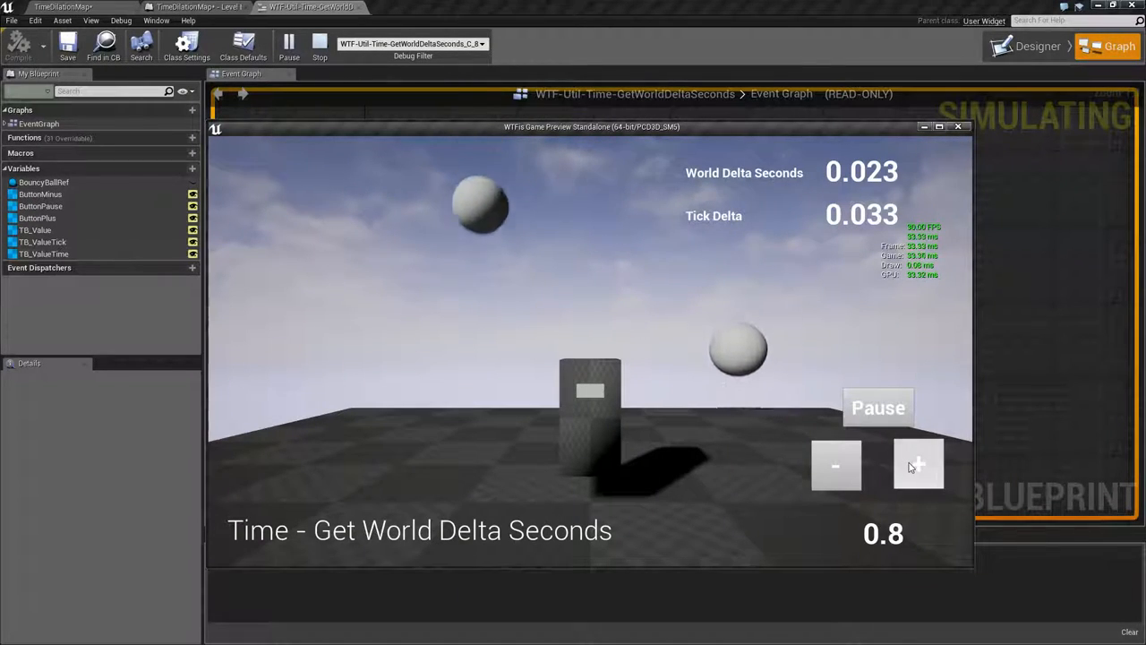
{"action": "left_click", "coordinate": [917, 464]}
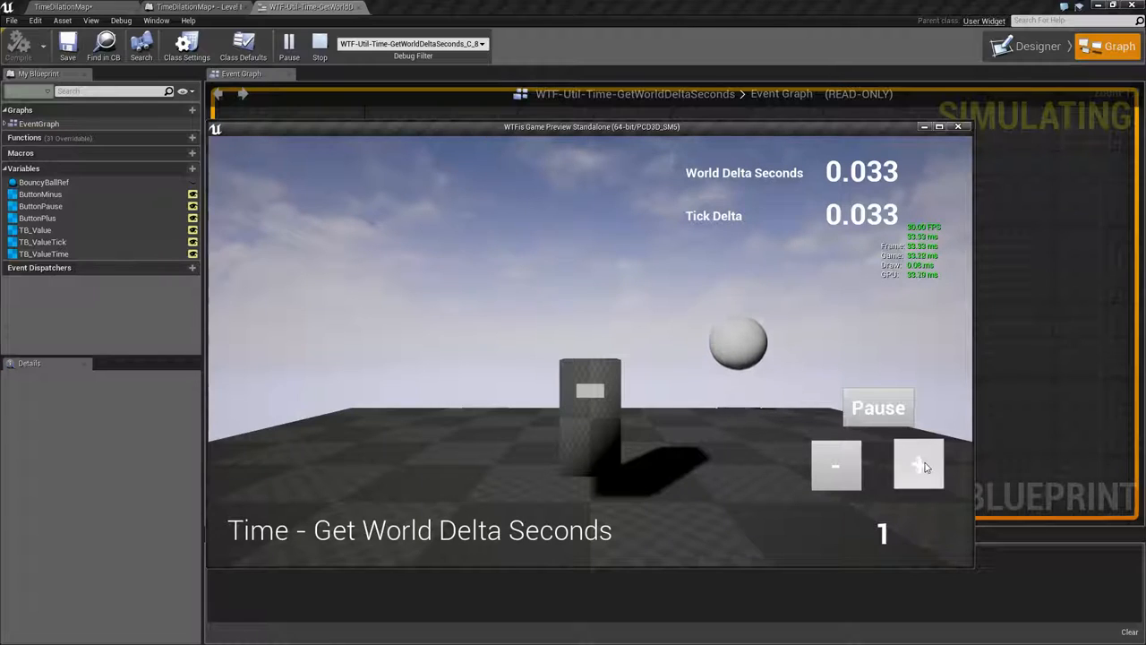
{"action": "left_click", "coordinate": [916, 464]}
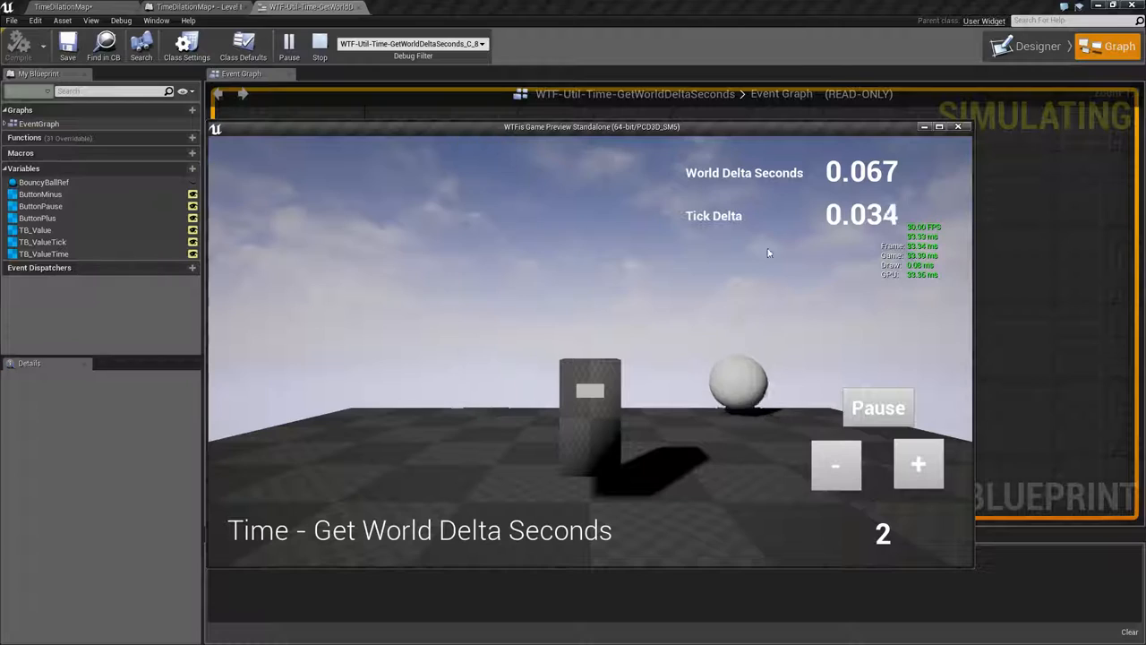
Reposition the preview, then return to the Event Graph with Get World Delta Seconds selected
{"action": "left_click_drag", "start_coordinate": [591, 125], "coordinate": [648, 276]}
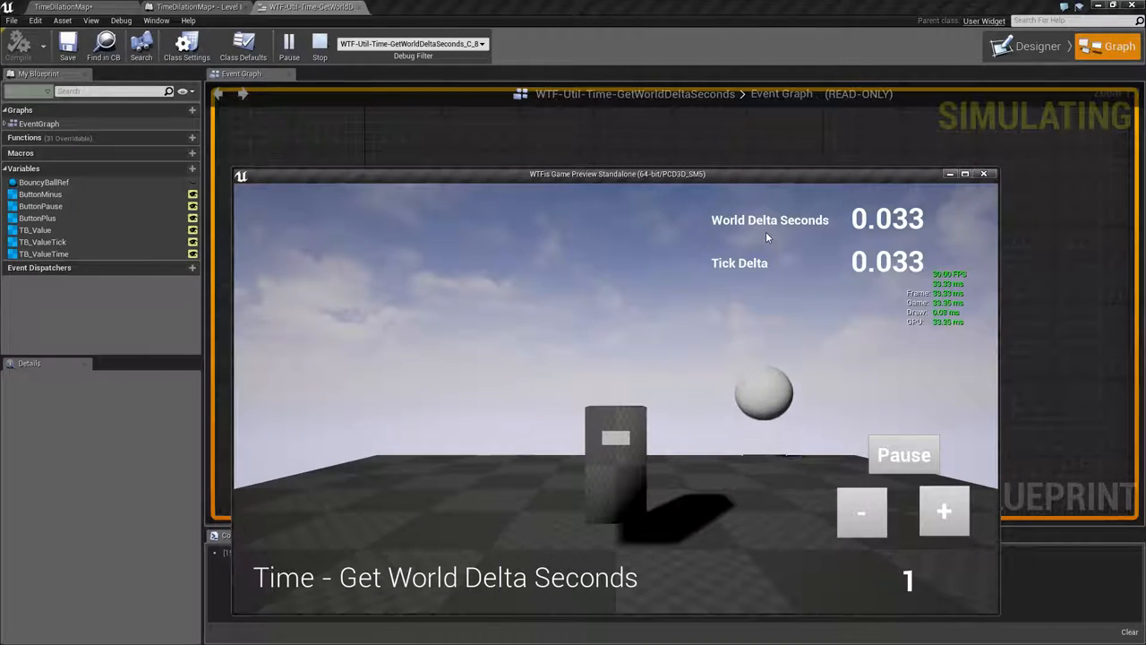
{"action": "mouse_move", "coordinate": [870, 179]}
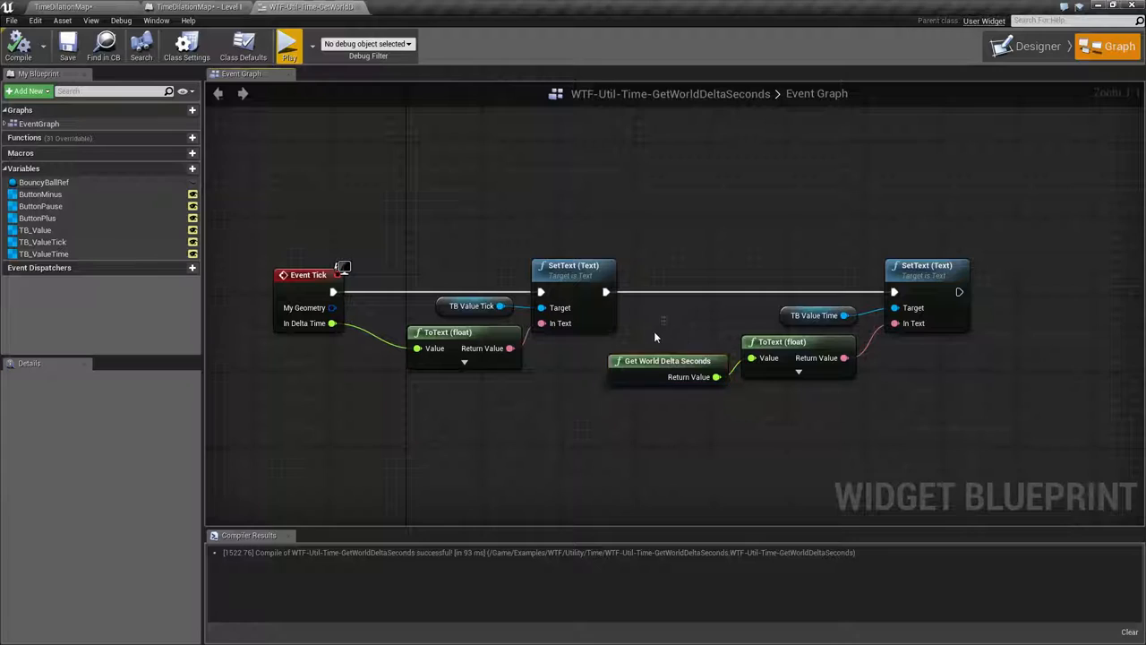
{"action": "left_click", "coordinate": [666, 359]}
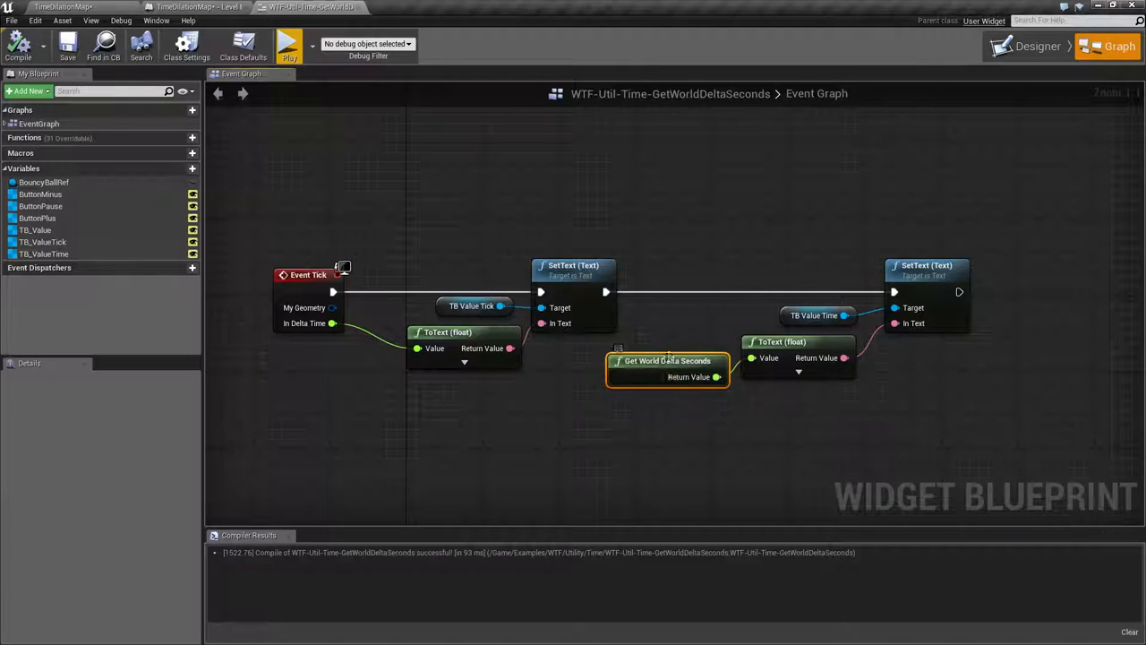